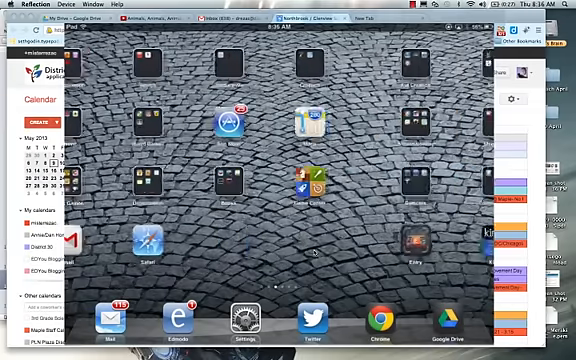
Launch iMovie from the iPad home screen
{"action": "left_click", "coordinate": [355, 120]}
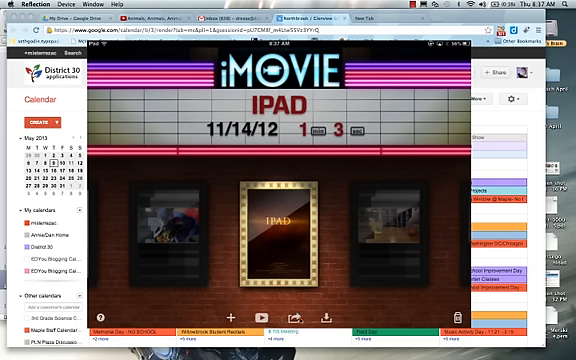
Bring up the sharing options for the IPAD trailer
{"action": "left_click", "coordinate": [287, 321]}
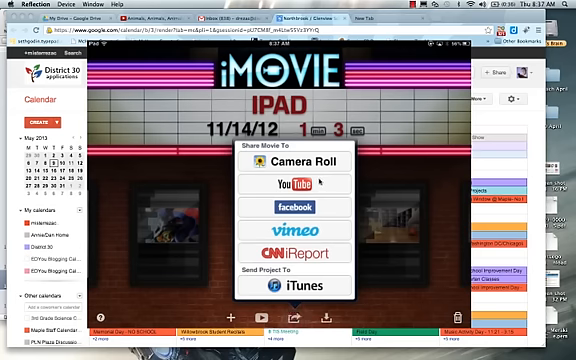
Export the IPAD trailer to the Camera Roll at Large 540p and dismiss the notice
{"action": "left_click", "coordinate": [286, 161]}
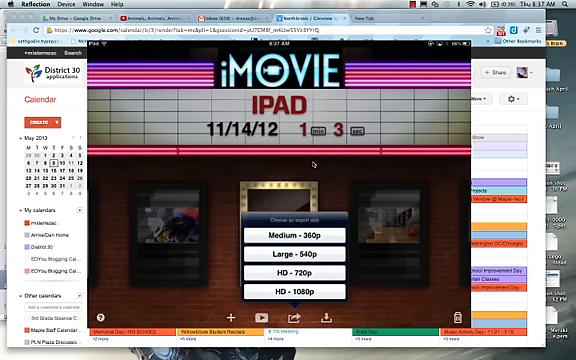
{"action": "mouse_move", "coordinate": [301, 251]}
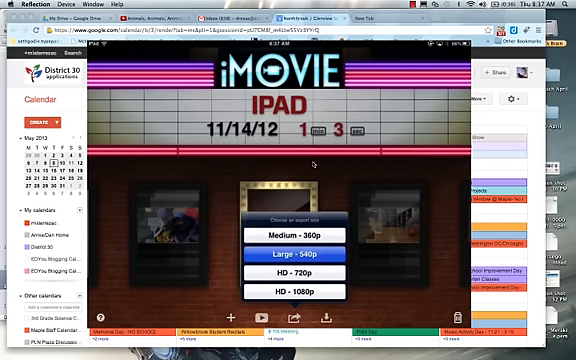
{"action": "left_click", "coordinate": [288, 245]}
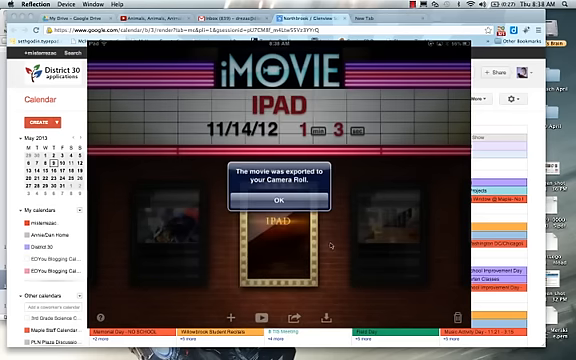
{"action": "left_click", "coordinate": [288, 196]}
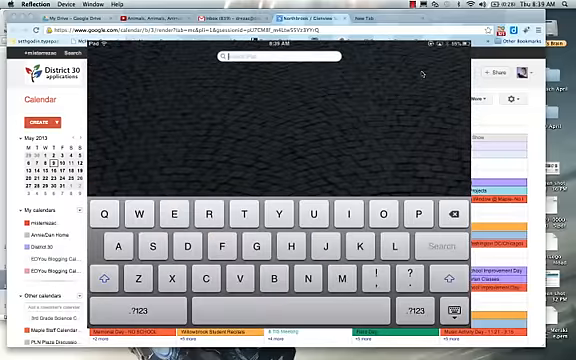
Search 'Pho' to reach Photos, open the Camera Roll album, and return to its grid
{"action": "type", "text": "Pho"}
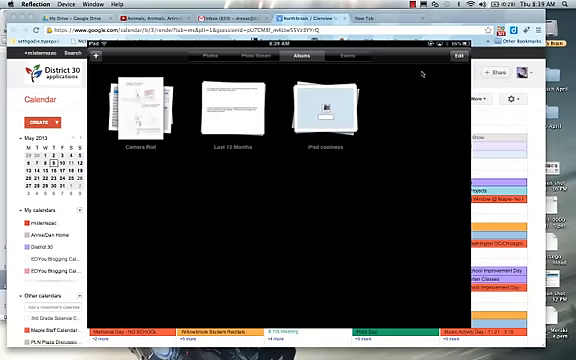
{"action": "left_click", "coordinate": [135, 100]}
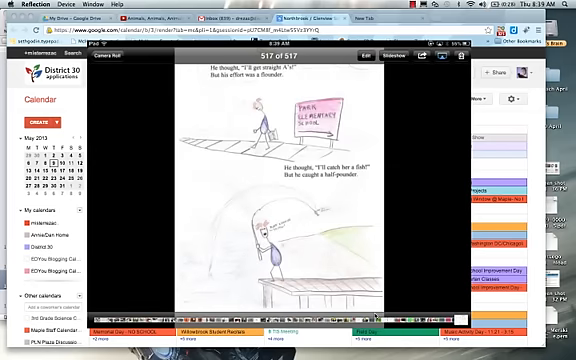
{"action": "left_click", "coordinate": [106, 60]}
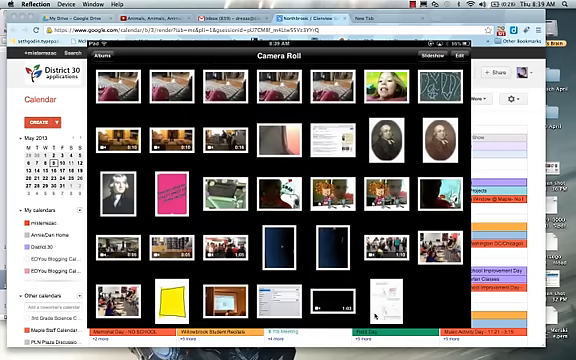